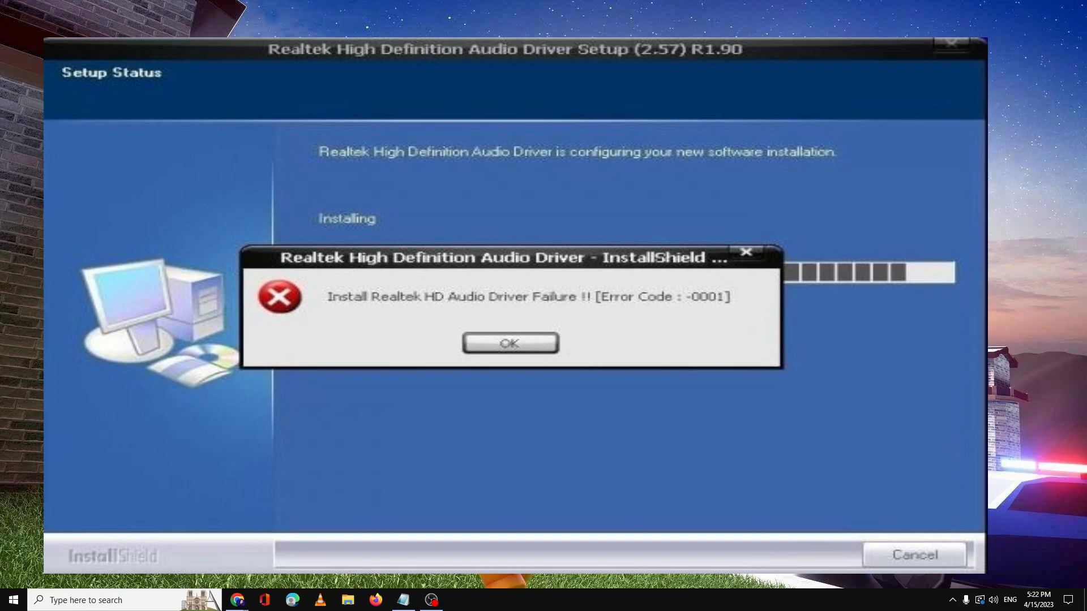
Dismiss the Realtek driver install failure error and search Windows for System Information
click(511, 343)
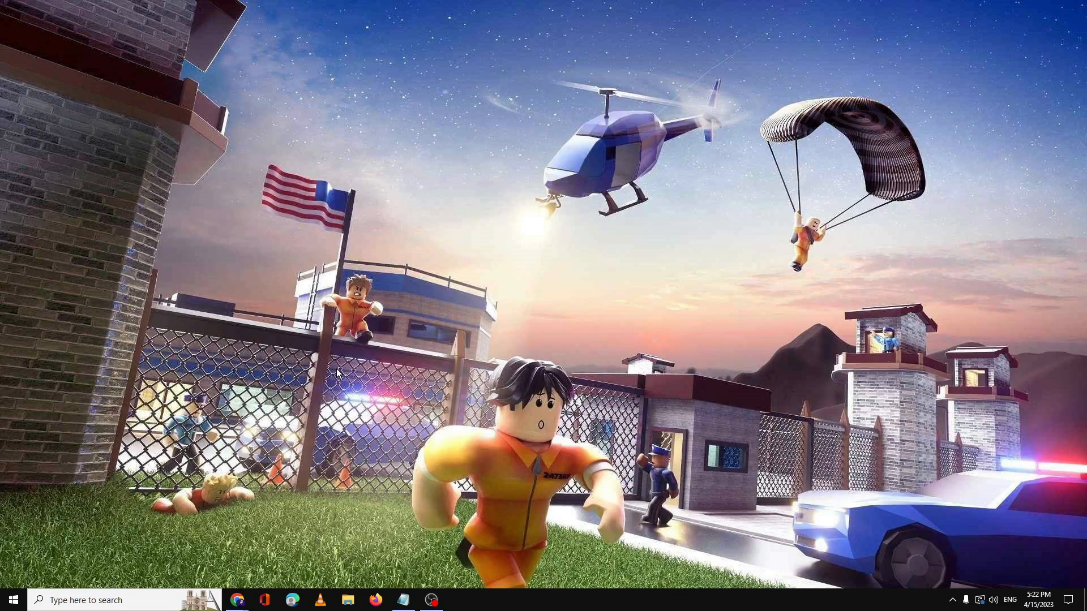
mouse_move(146, 603)
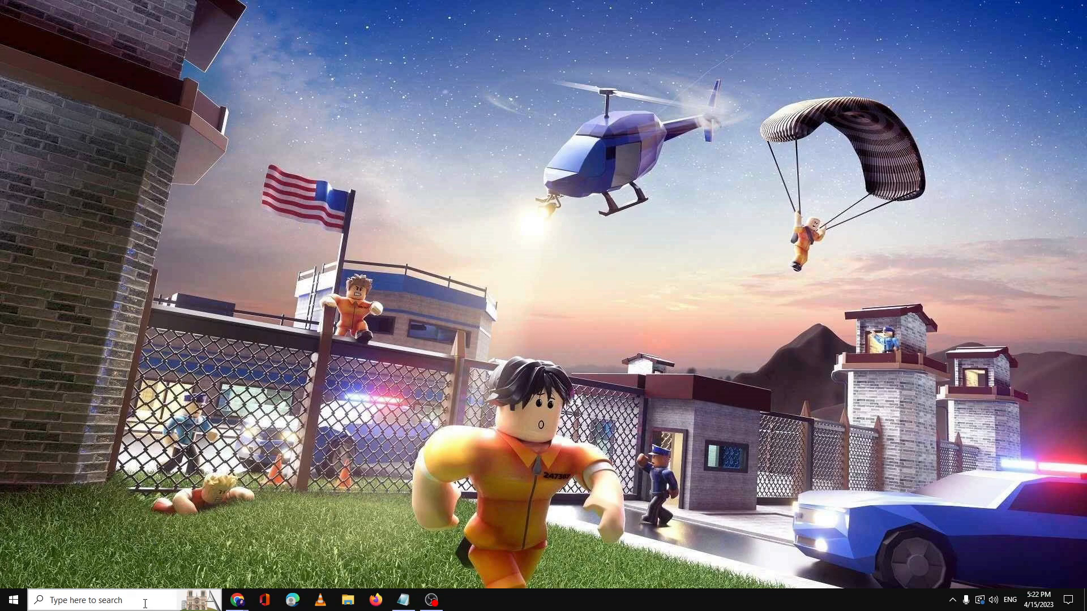
text(services)
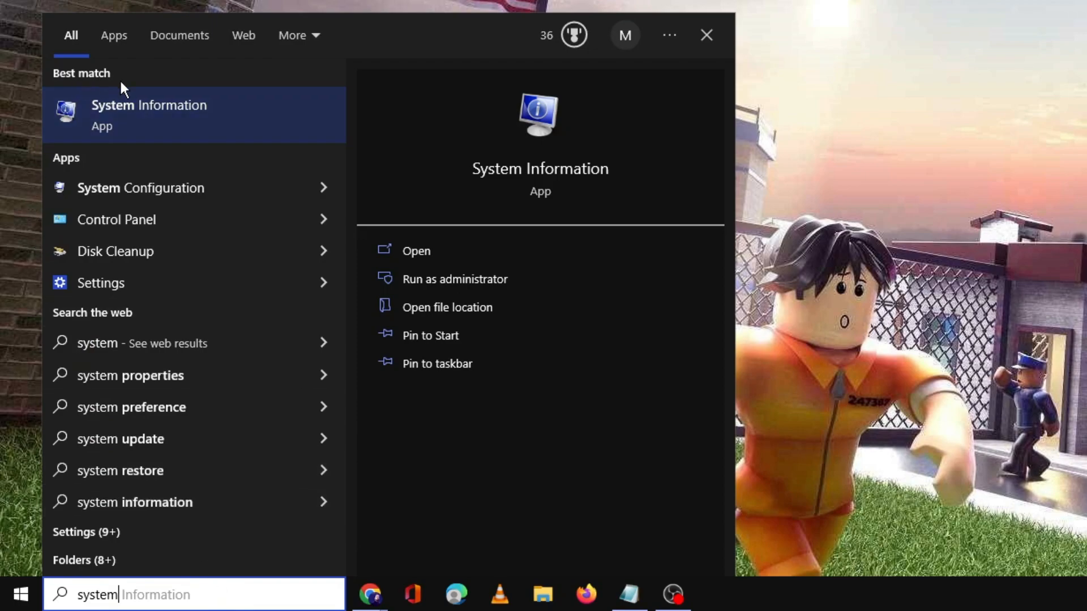
Open System Information to view the ASUSTeK PRIME B550M-A (WI-FI) baseboard details
click(149, 113)
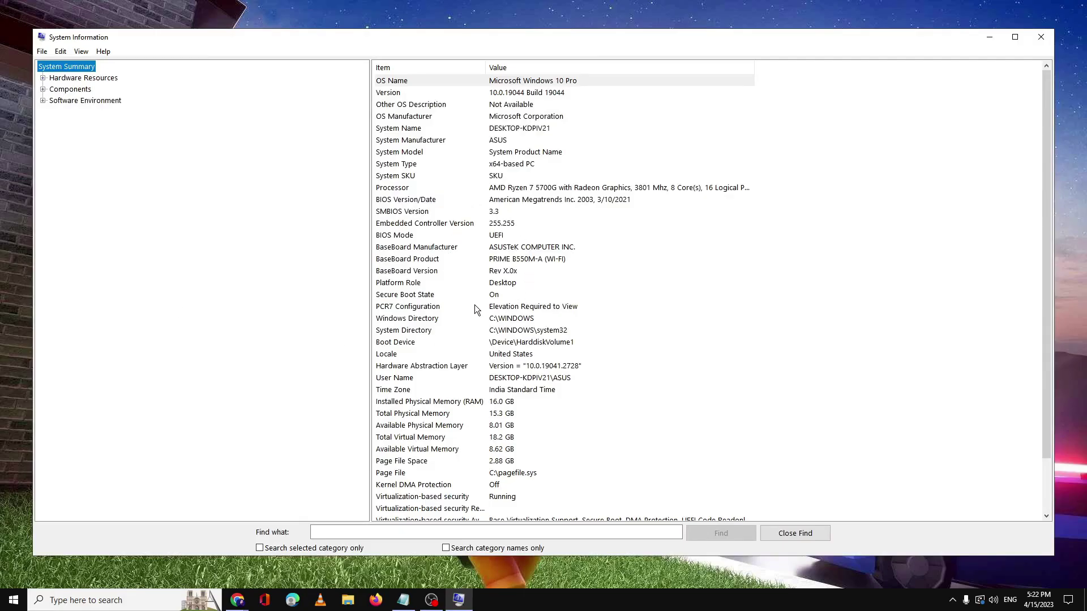
mouse_move(472, 289)
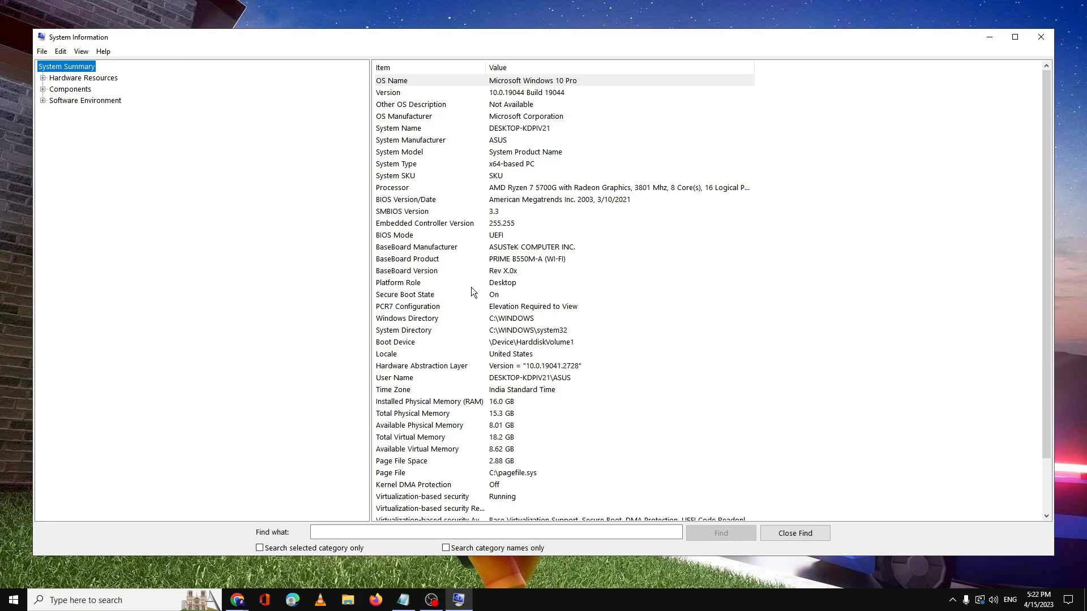
mouse_move(466, 290)
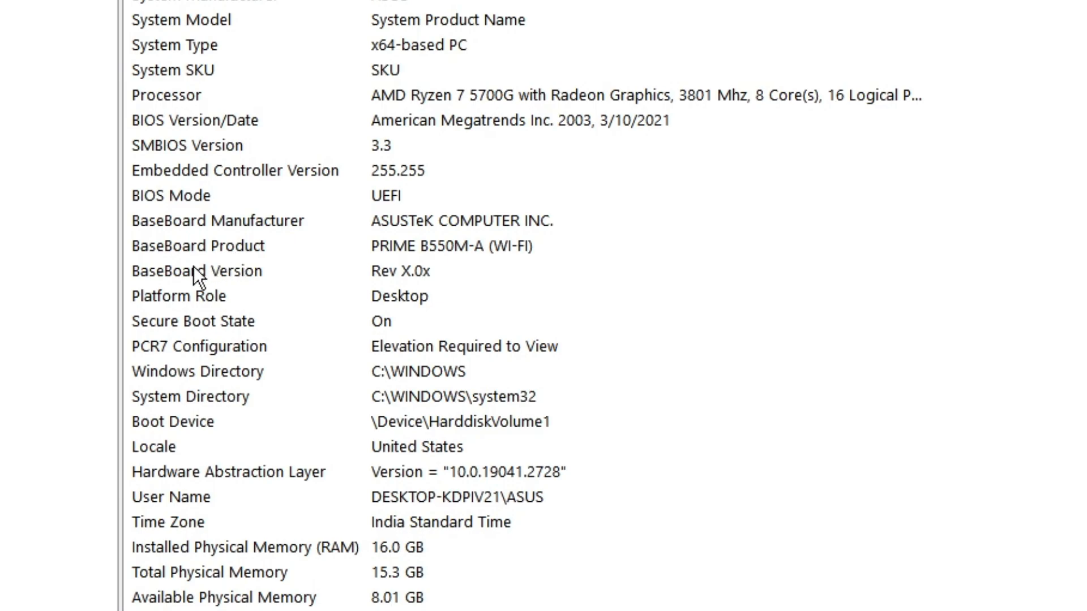
mouse_move(239, 228)
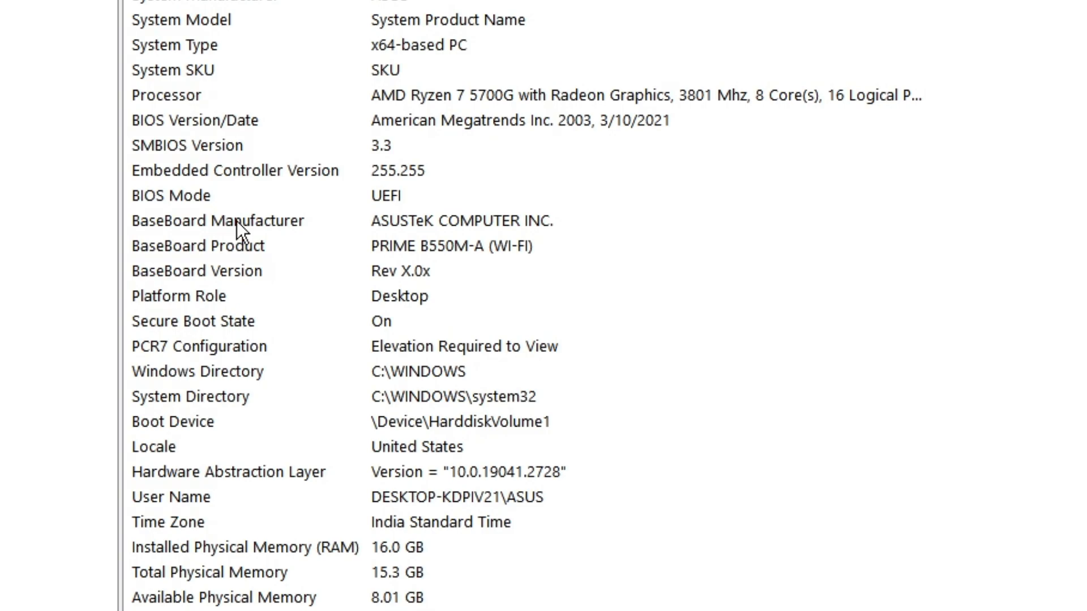
mouse_move(371, 232)
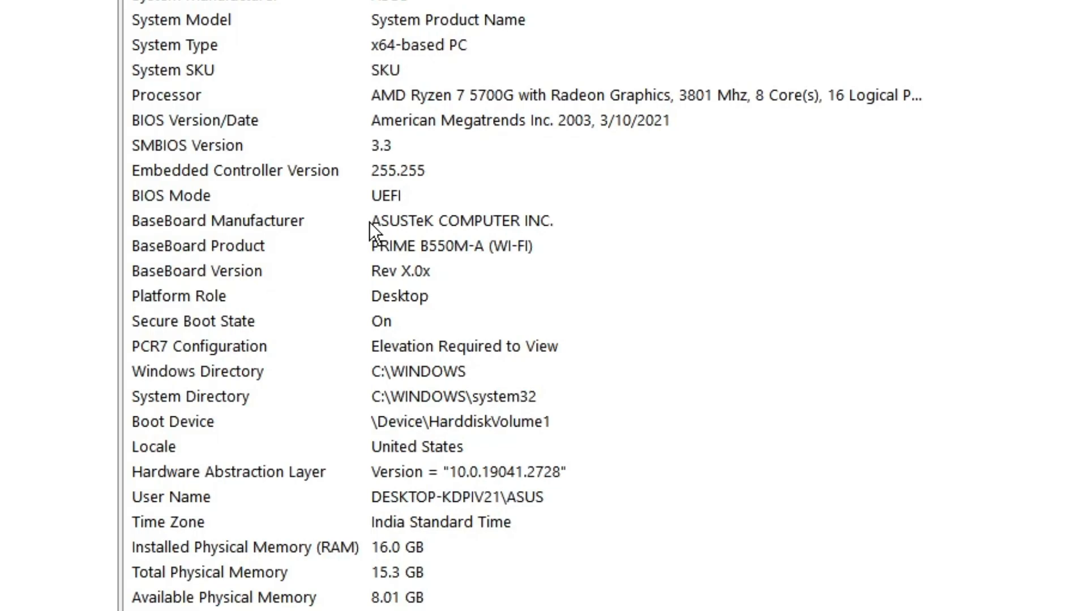
mouse_move(299, 273)
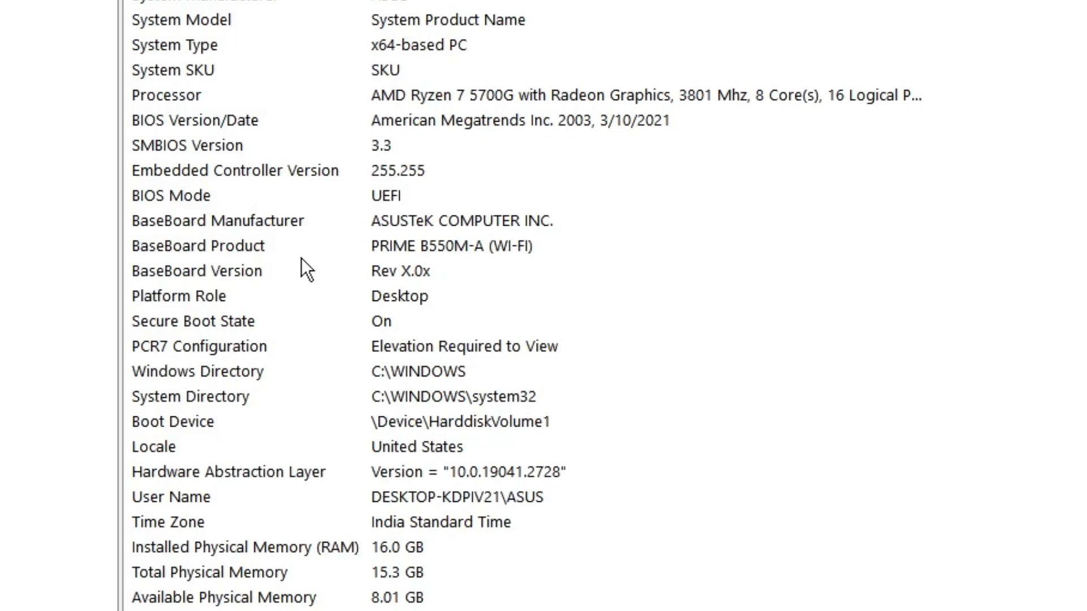
mouse_move(411, 238)
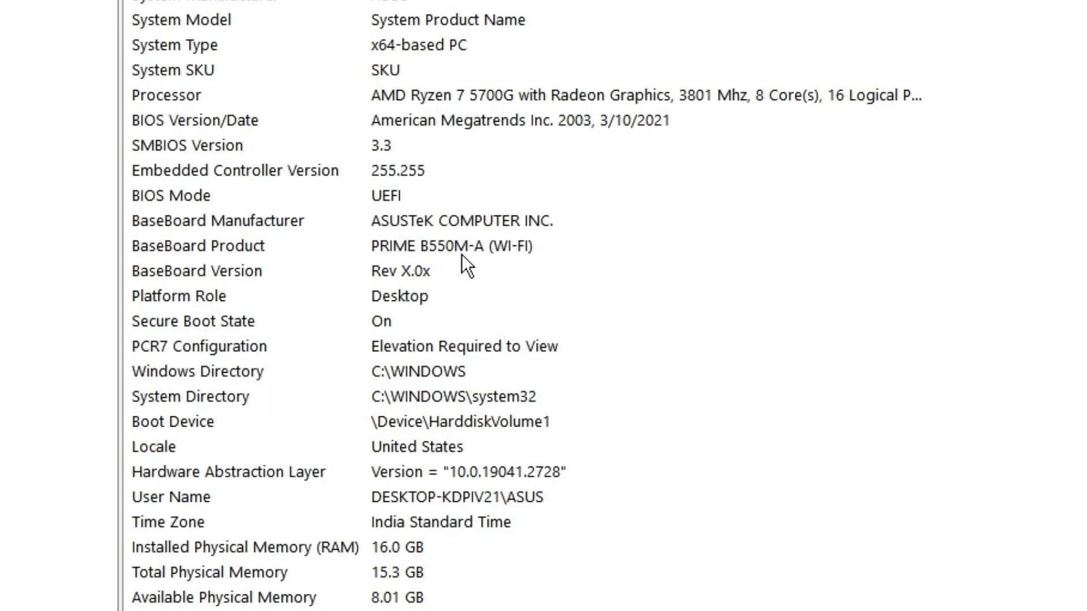
mouse_move(430, 252)
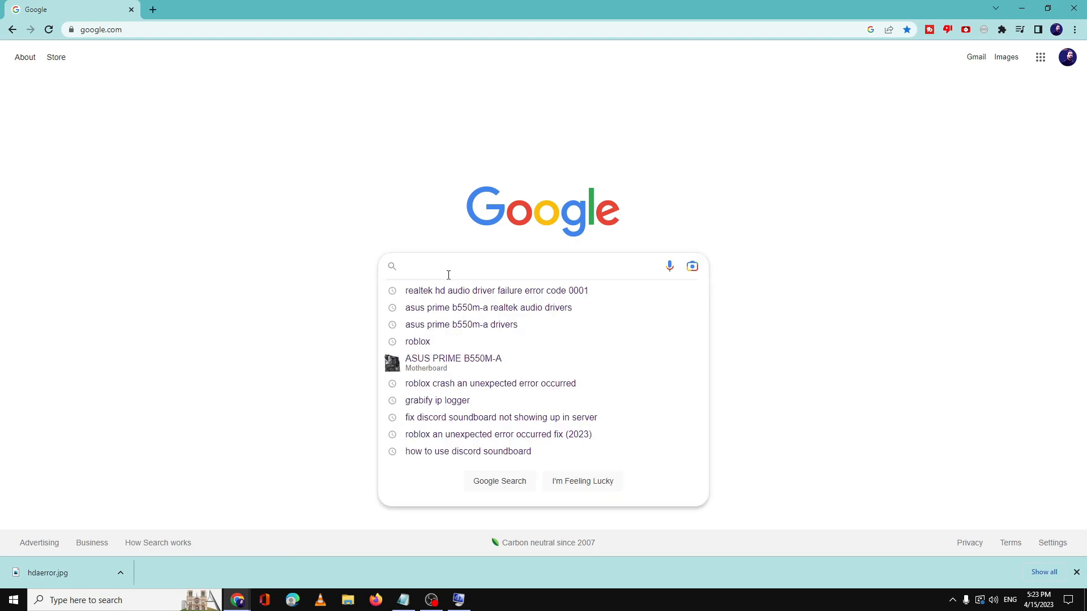
Search Google for 'asus prime b550m-a realtek audio drivers'
text(asus)
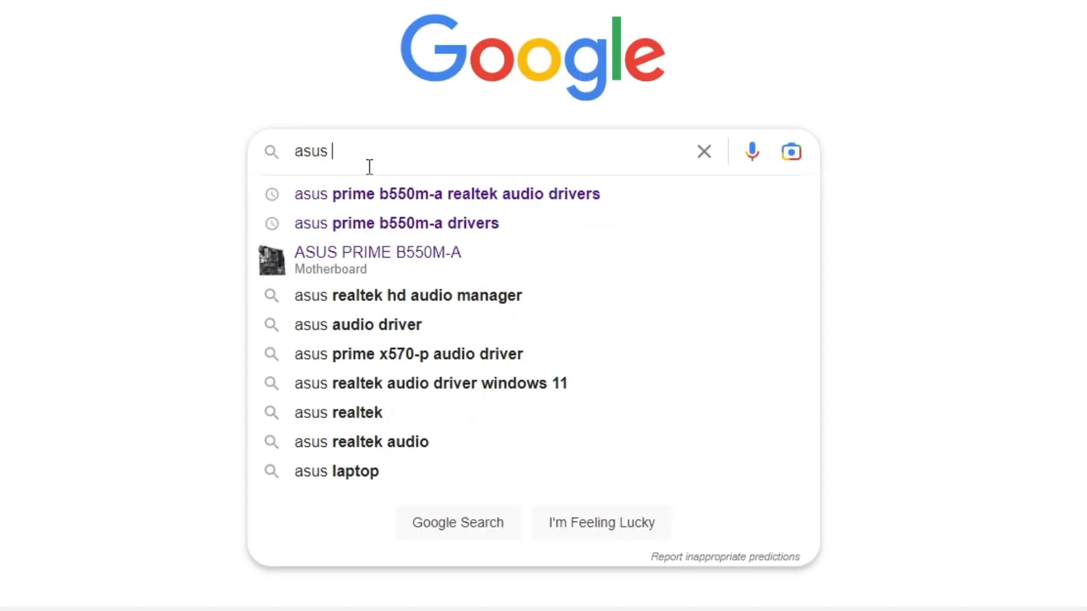
click(446, 194)
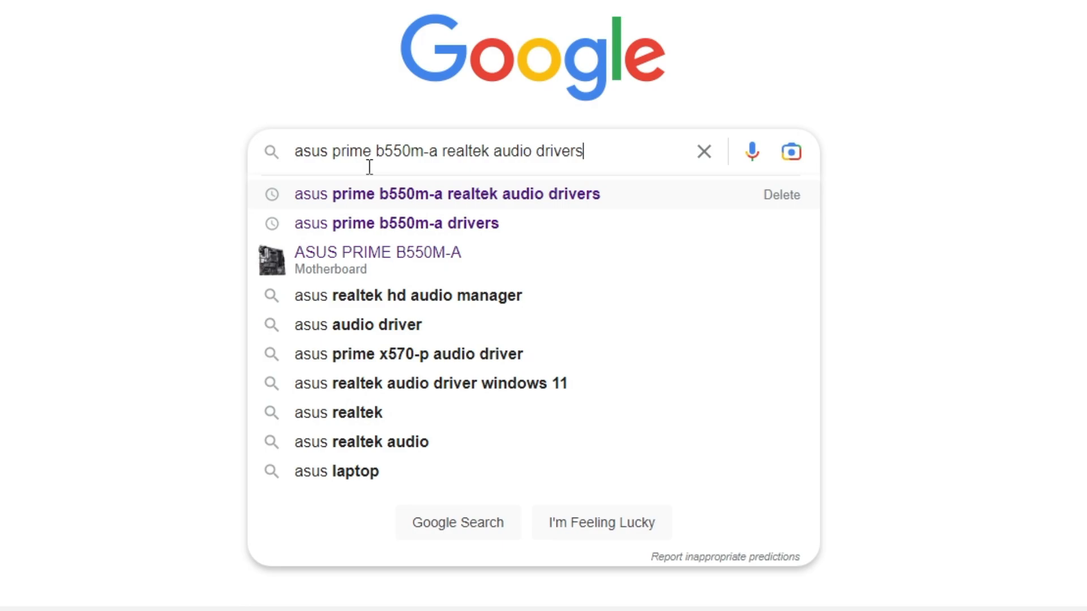
key(Backspace)
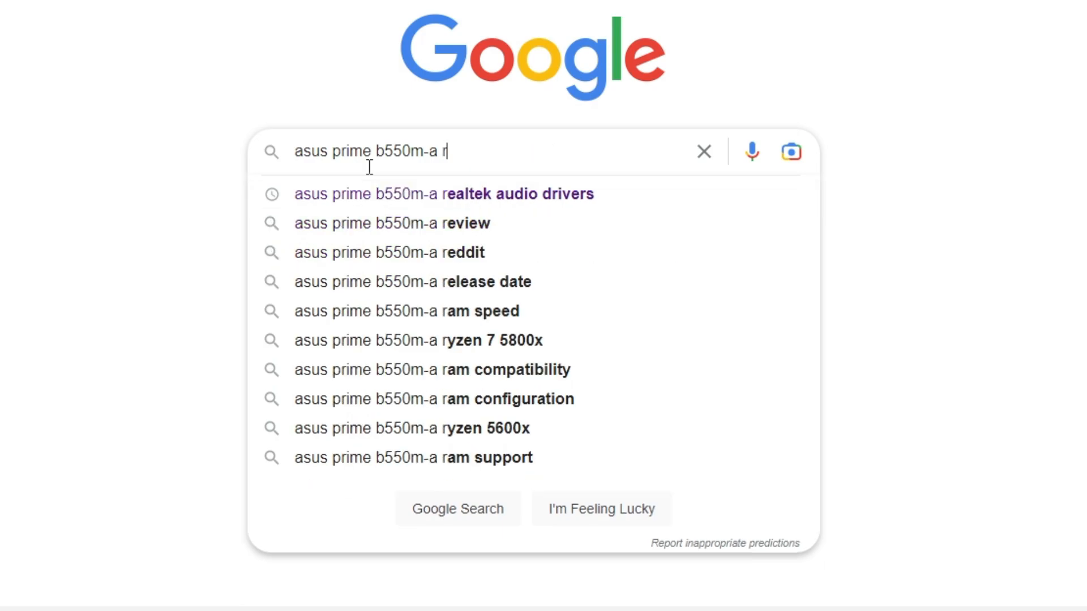
text(ealtek audio drivers)
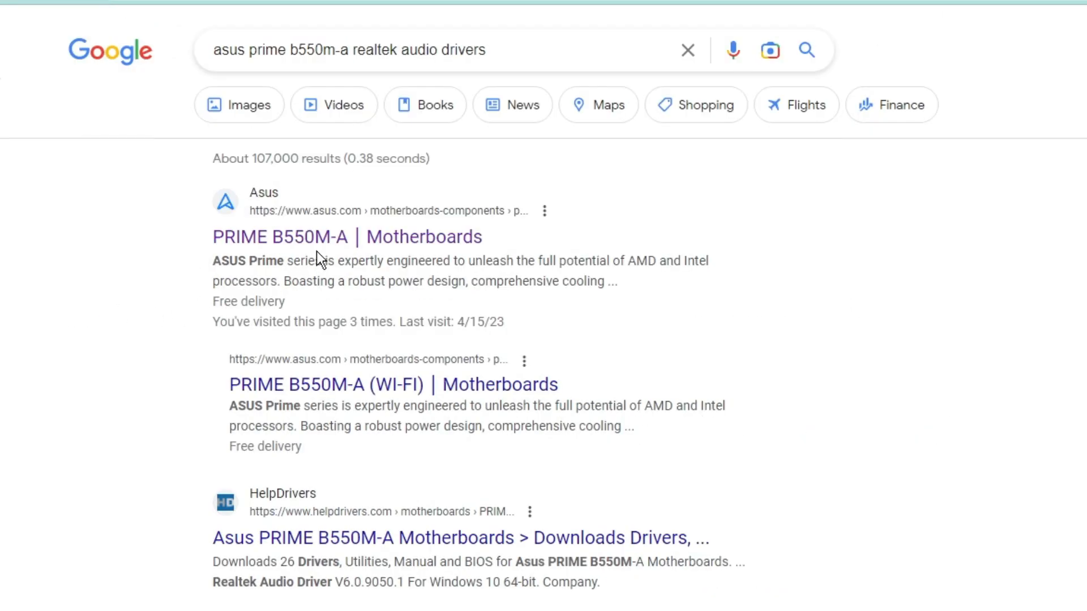
mouse_move(291, 254)
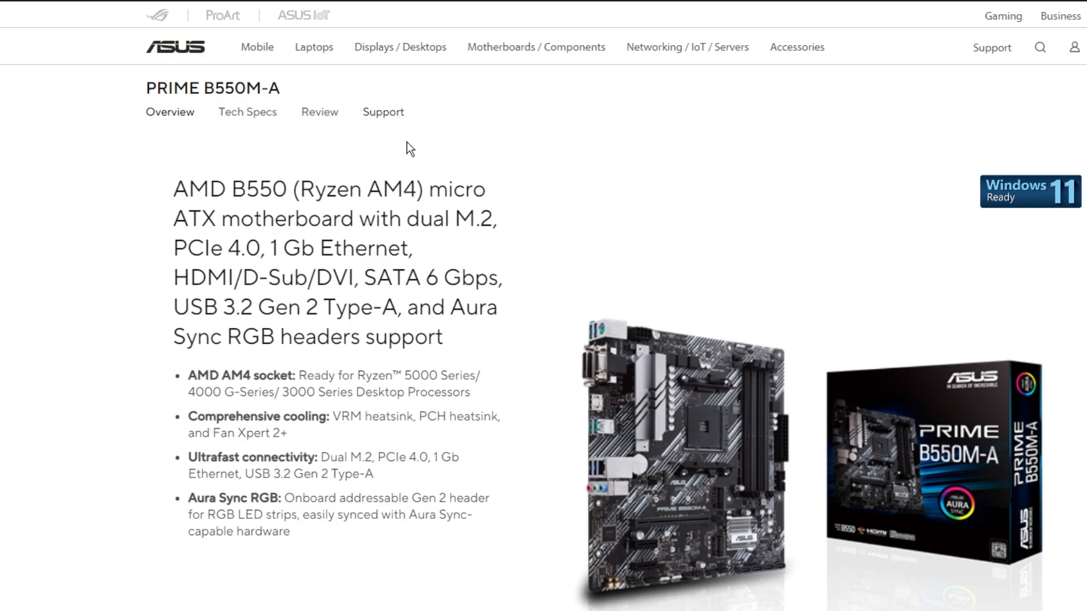
mouse_move(441, 138)
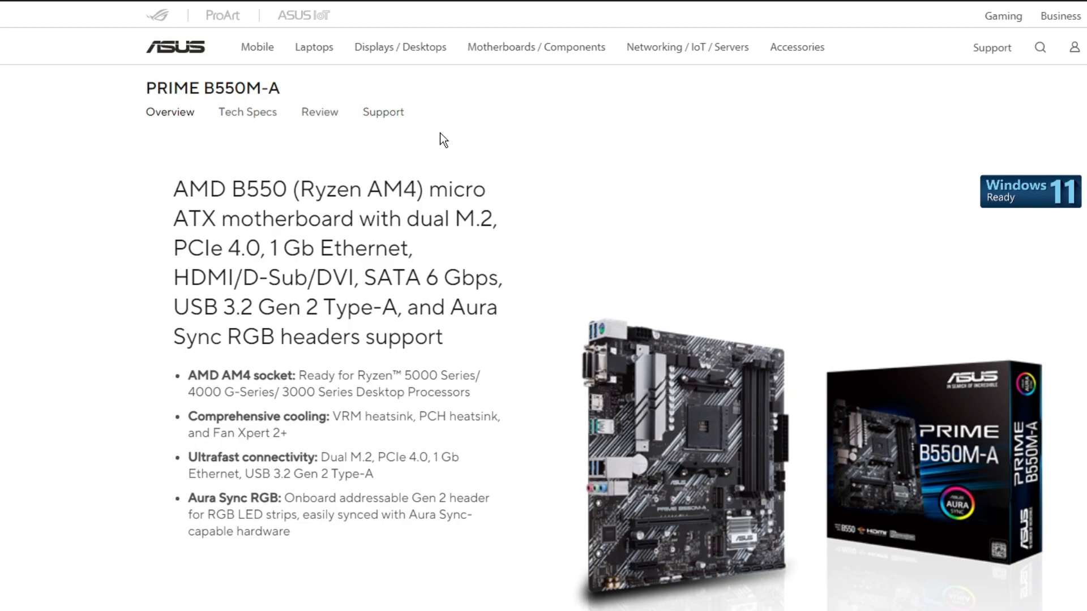
mouse_move(388, 119)
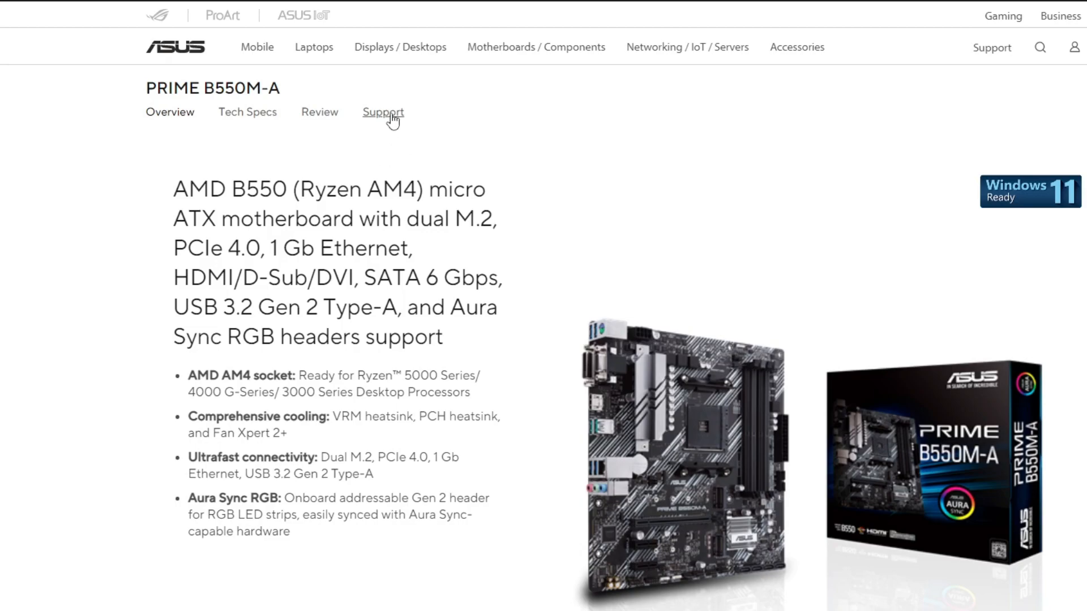
Open the PRIME B550M-A support page's drivers and utilities downloads
click(383, 113)
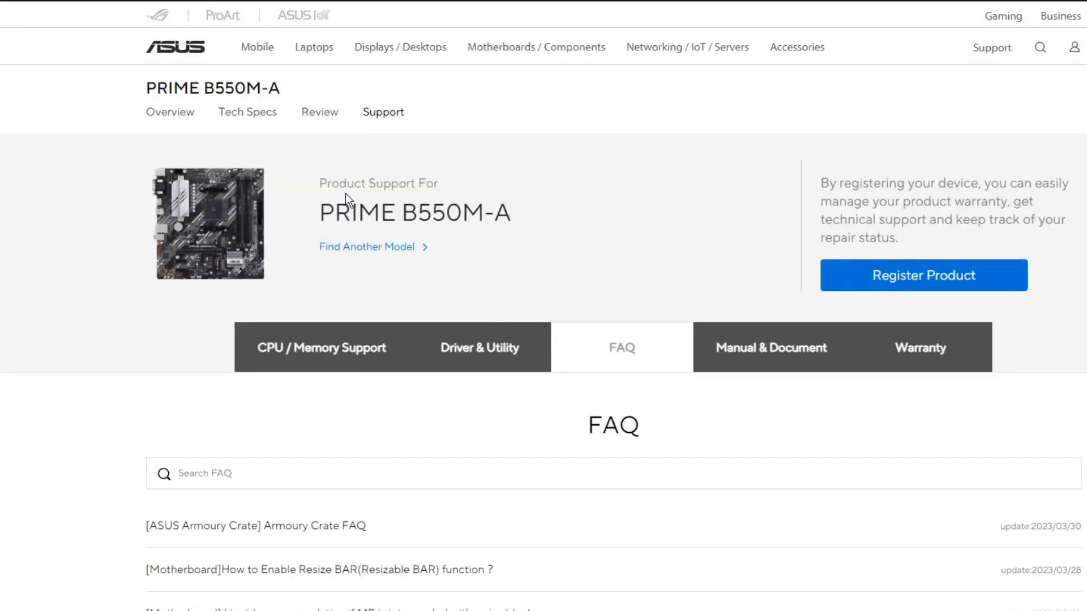
scroll(down, 3)
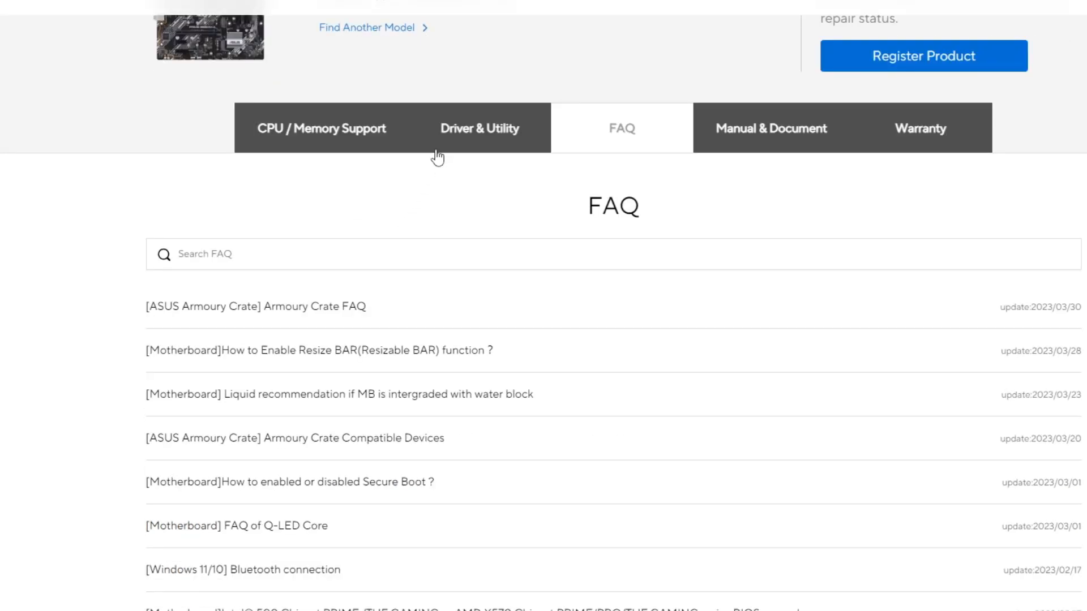
mouse_move(493, 139)
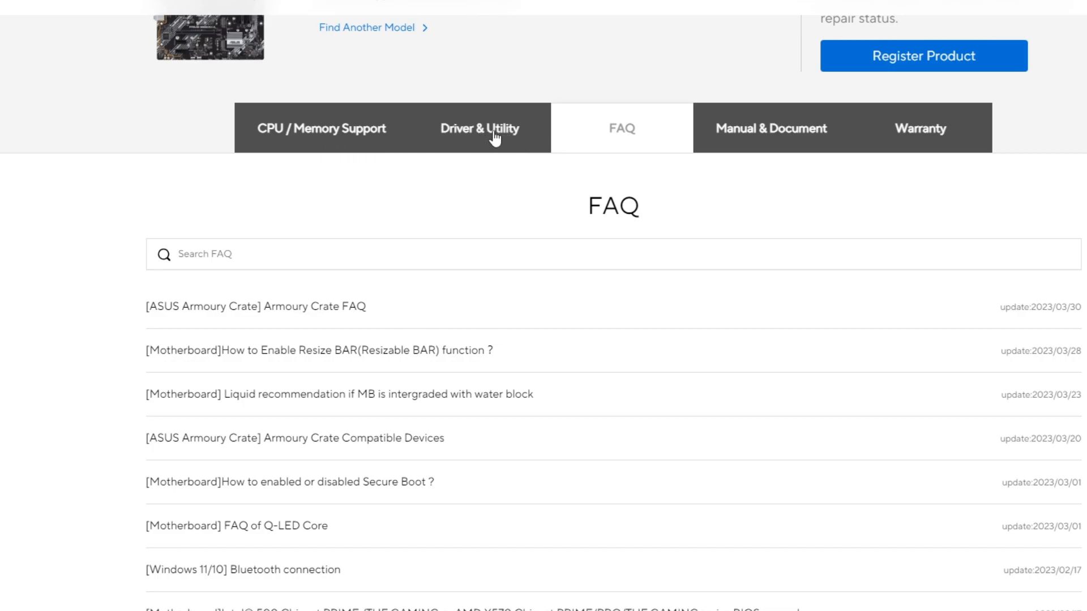
click(480, 128)
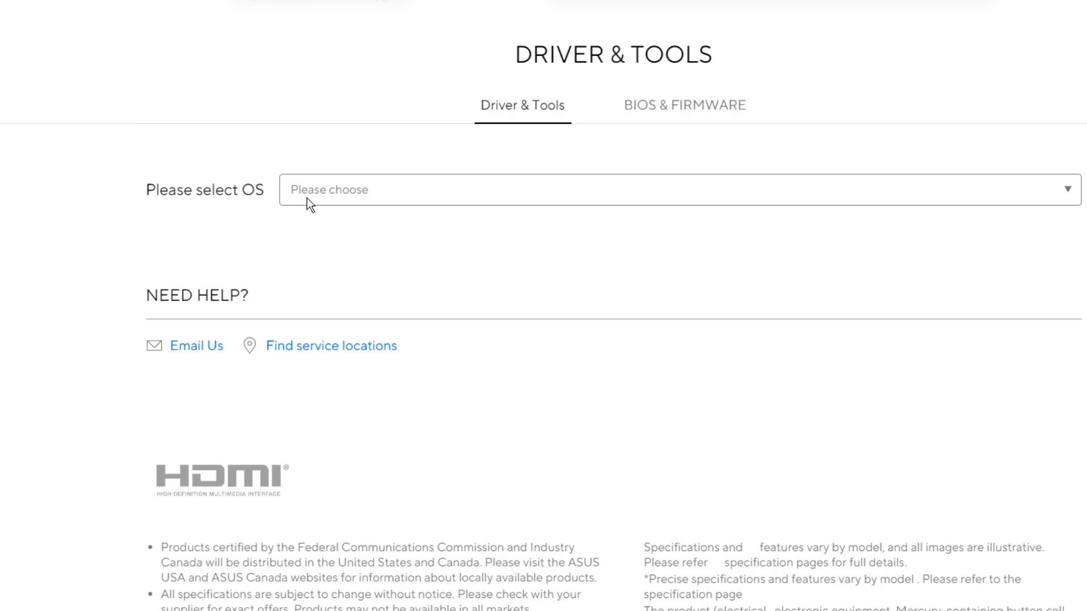
List Windows 10 64-bit drivers and download Realtek Audio Driver V6.0.9381.1
click(679, 175)
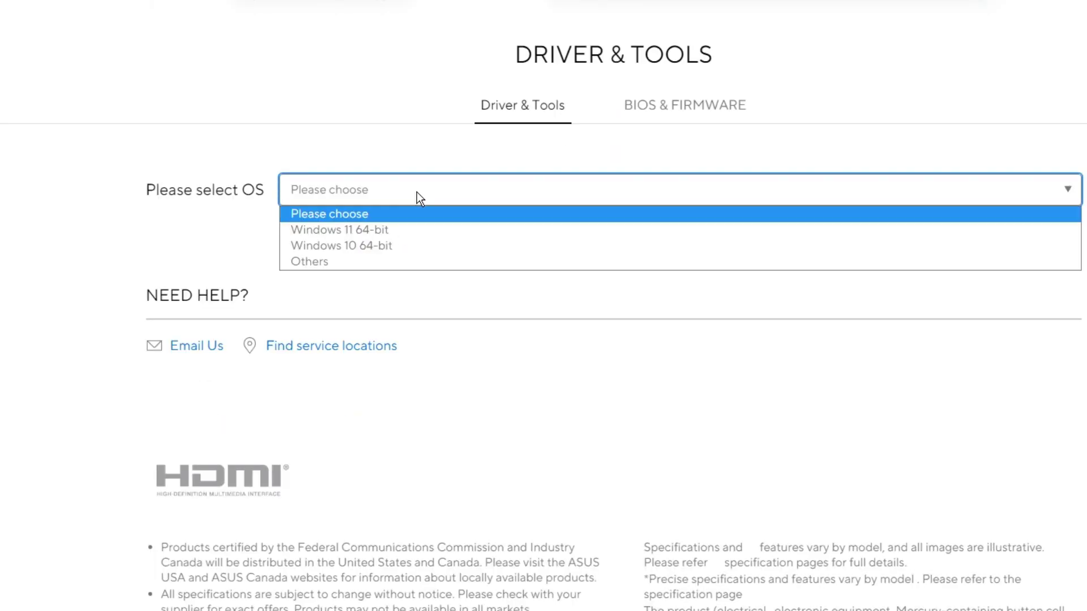
mouse_move(356, 248)
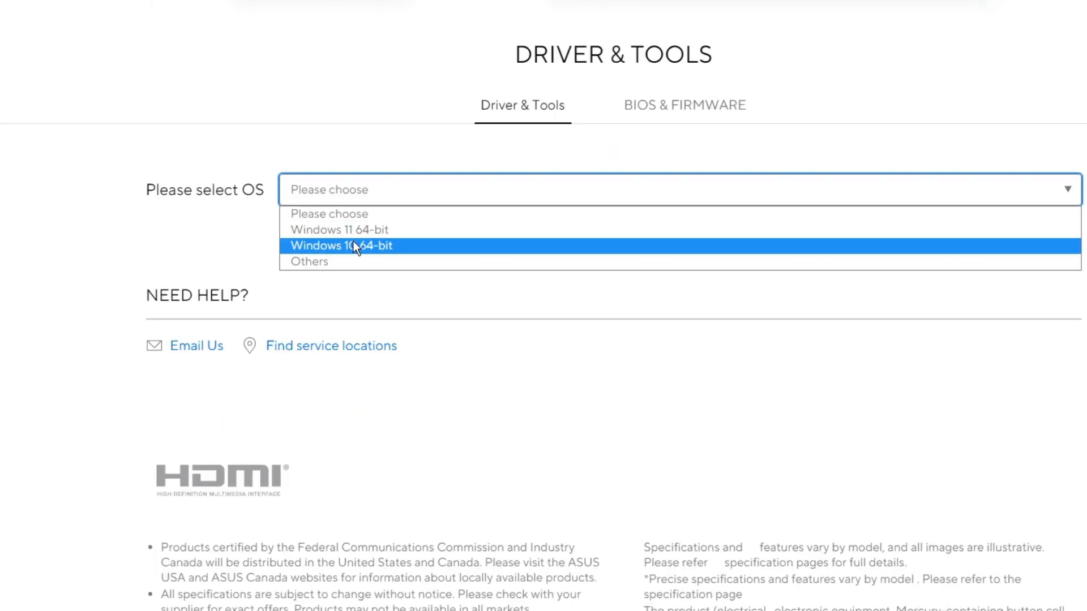
click(342, 246)
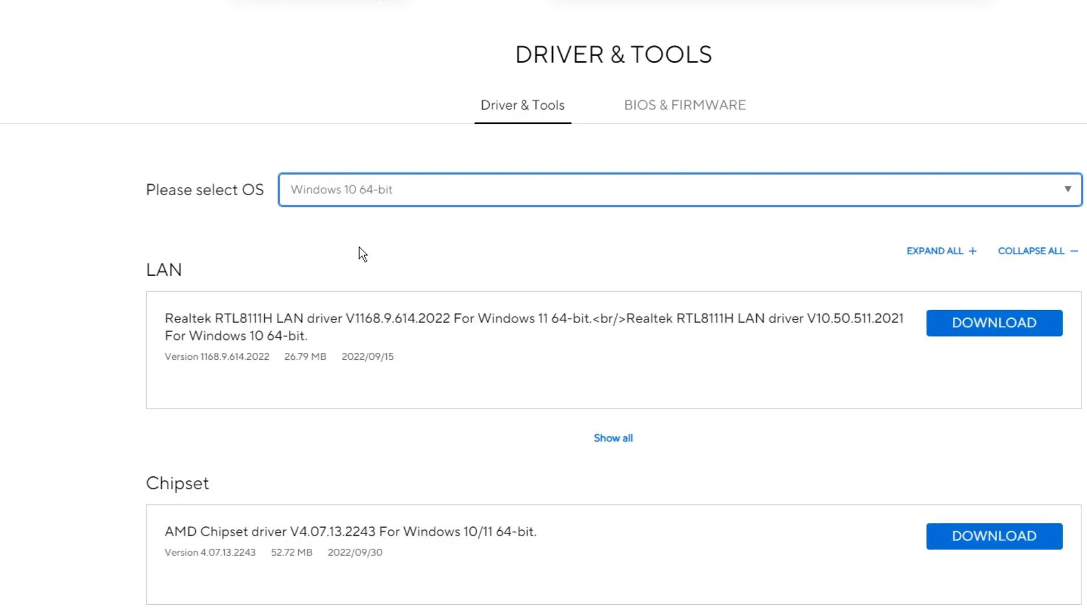
scroll(down, 3)
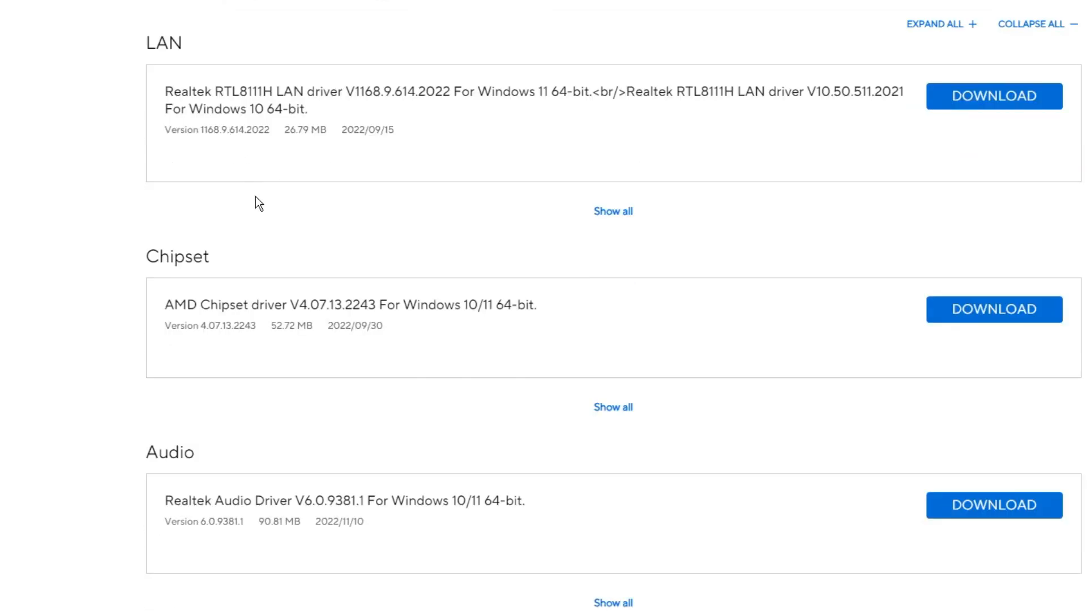
scroll(down, 3)
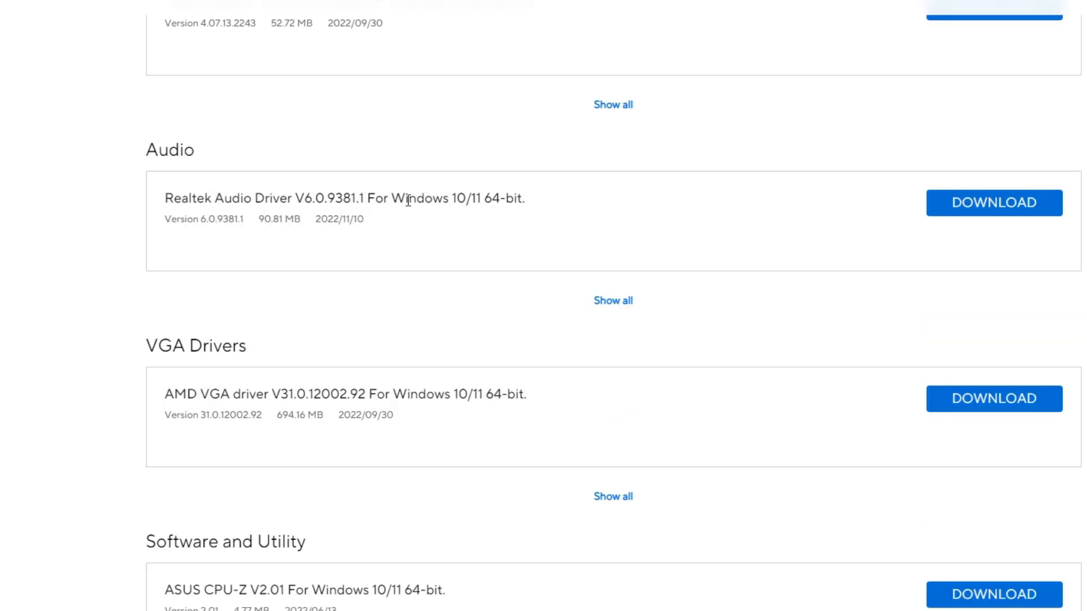
mouse_move(668, 200)
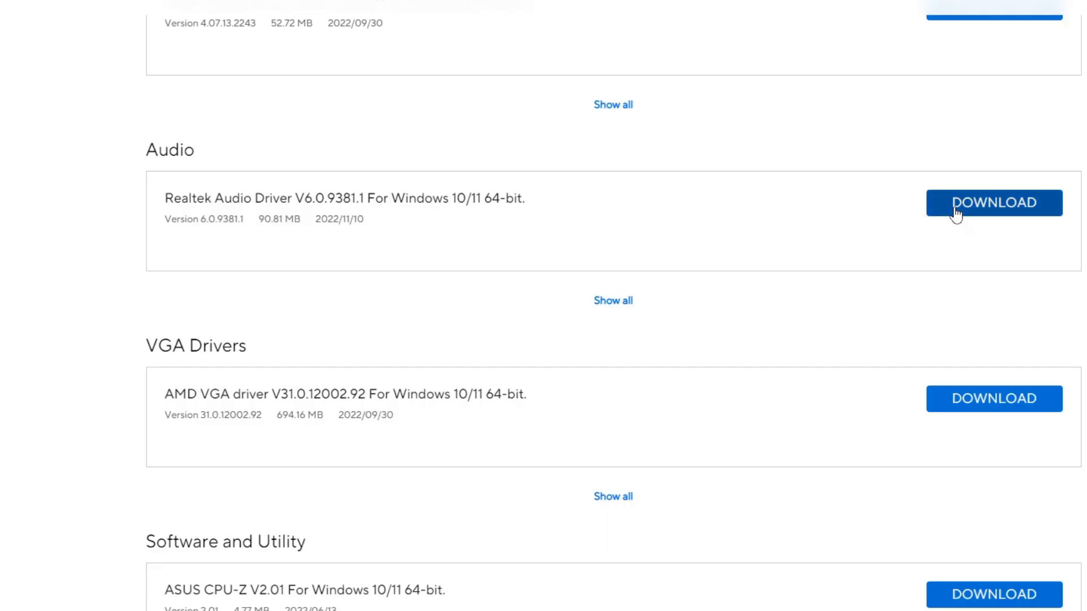
click(994, 203)
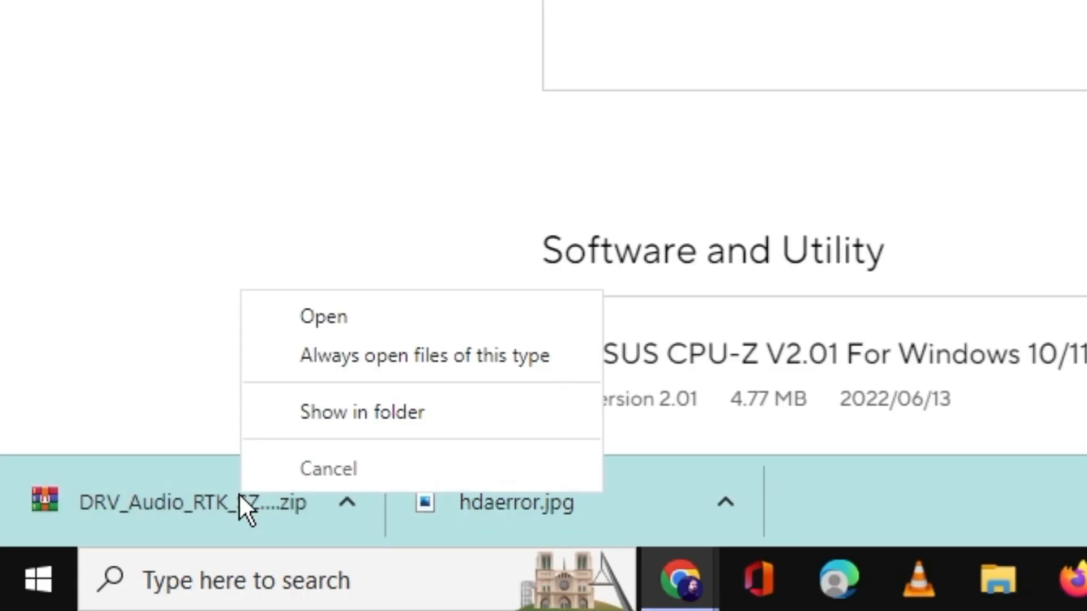
Locate the downloaded Realtek driver zip and extract it to the Music folder
click(361, 412)
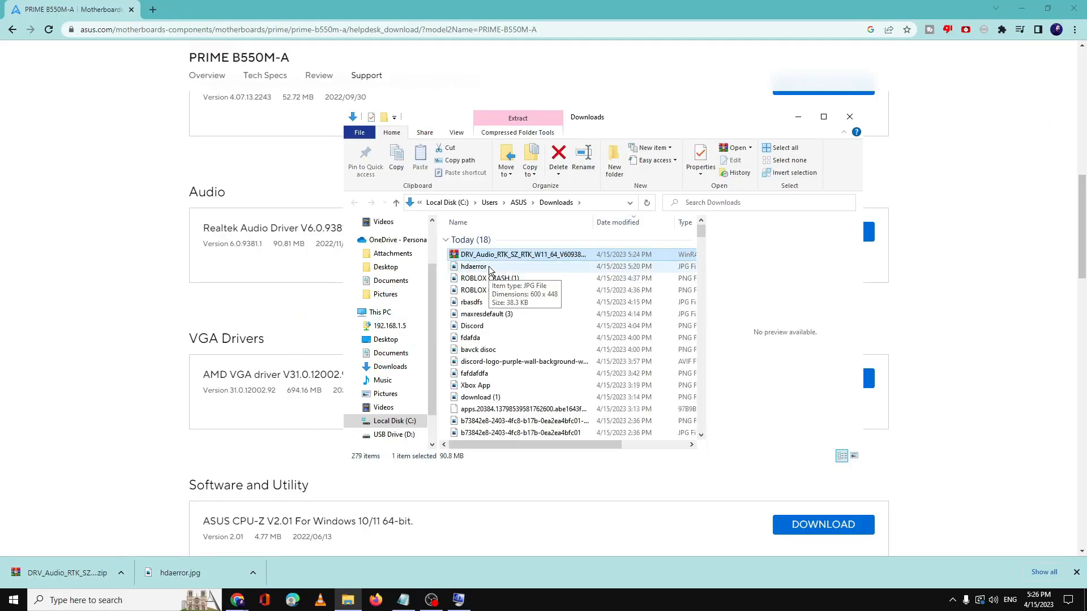
right_click(523, 254)
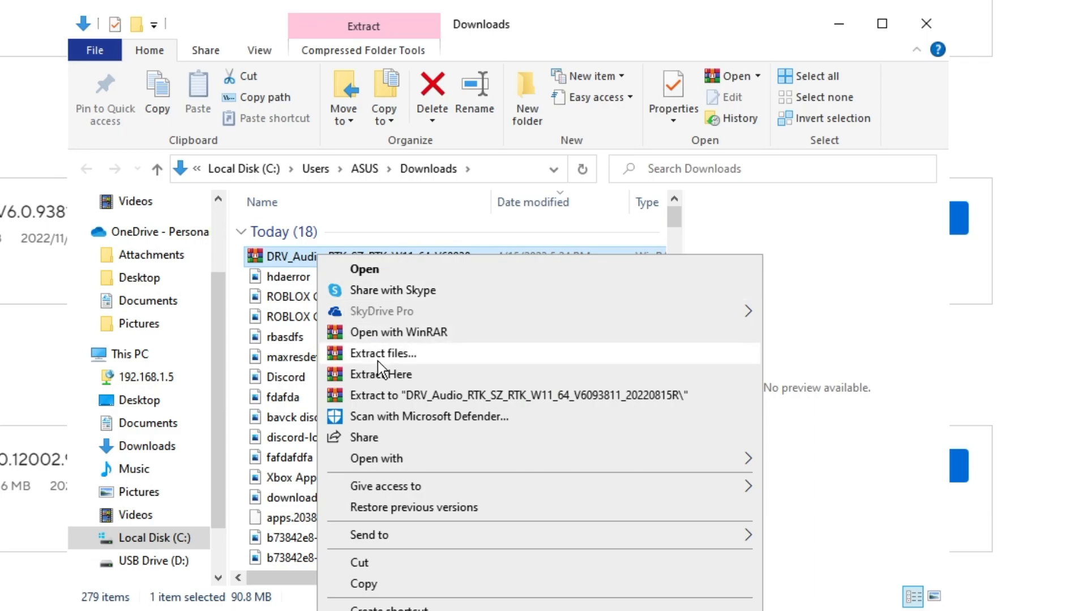
click(383, 353)
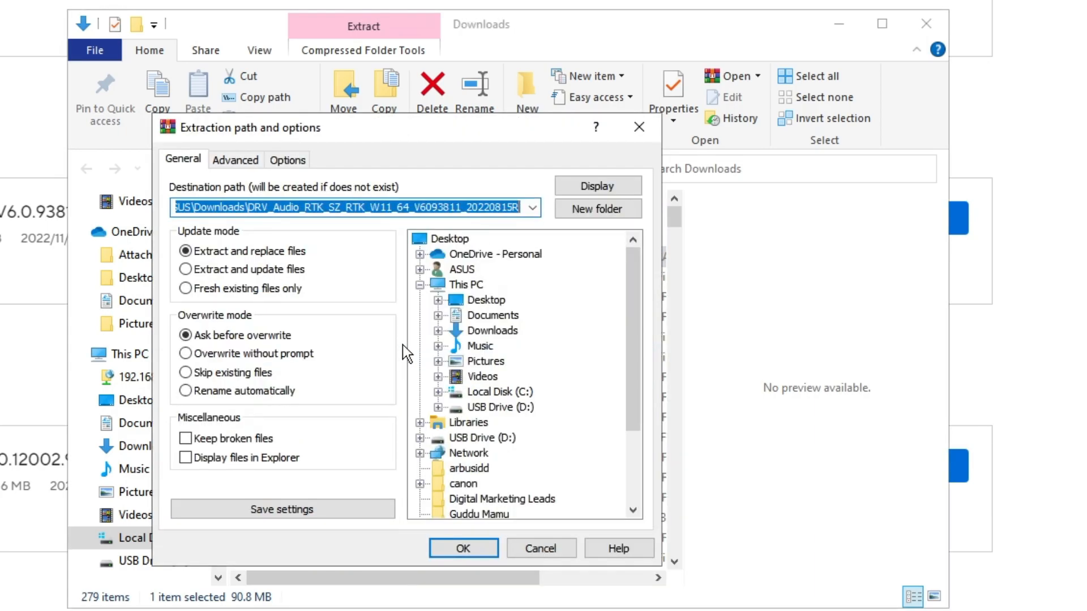
mouse_move(482, 353)
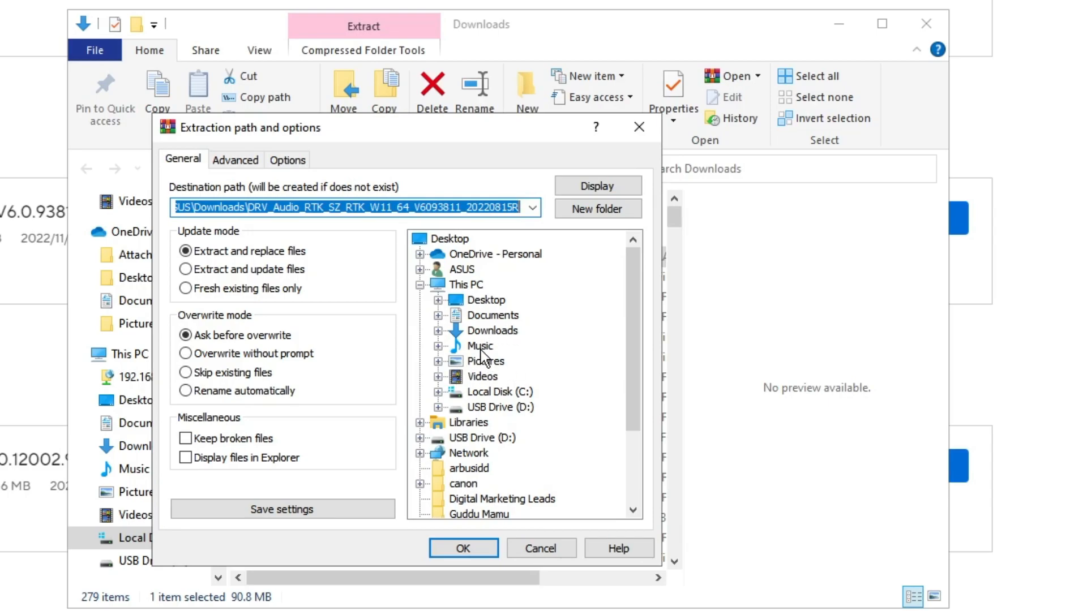
click(480, 346)
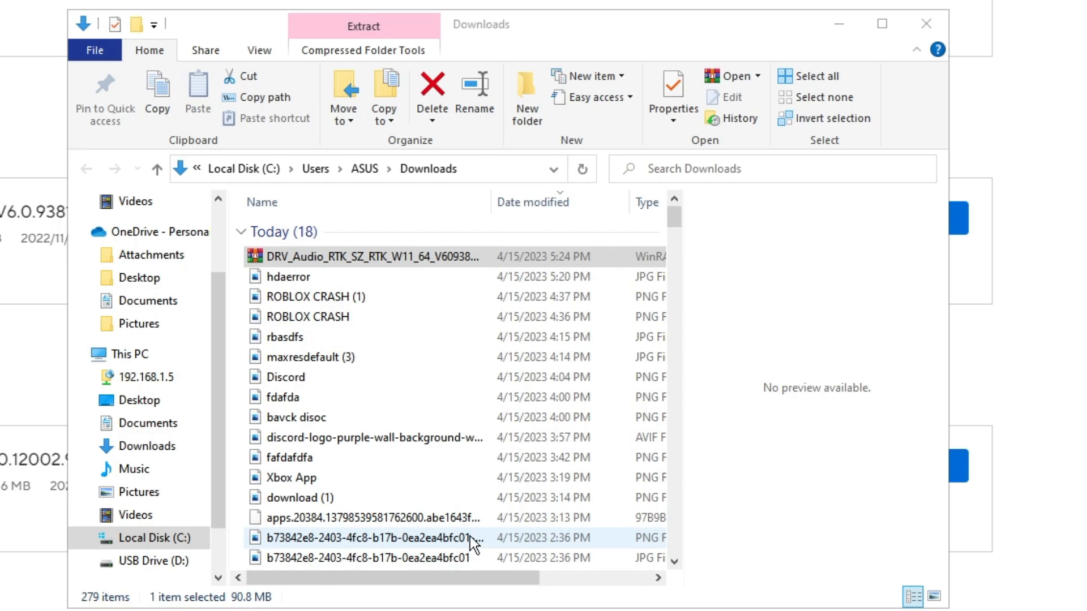
Set the extracted Realtek Setup in Music to run as administrator, then launch it
click(130, 470)
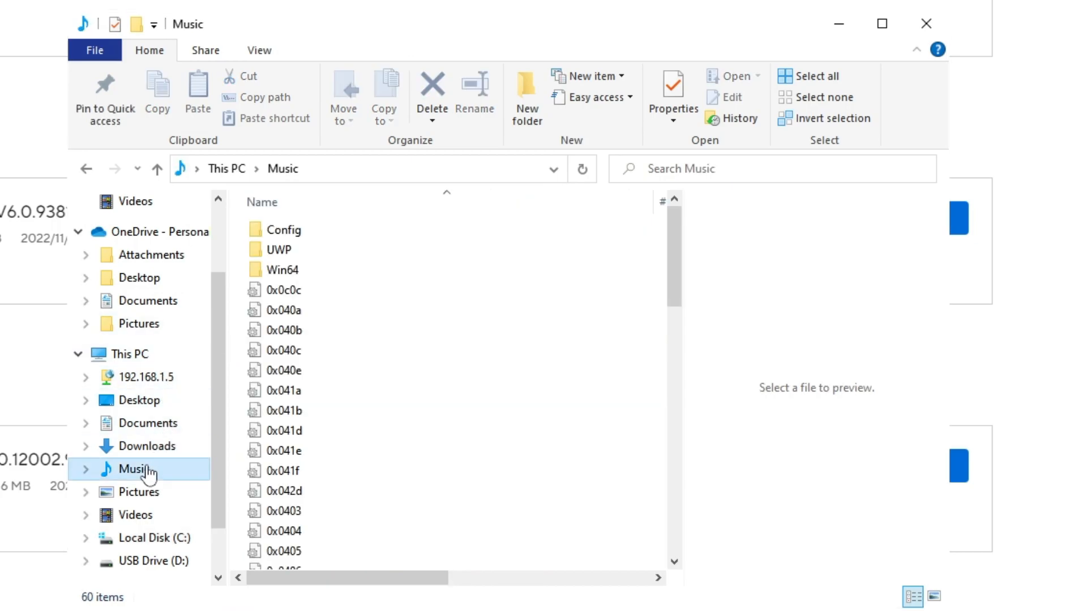
click(241, 347)
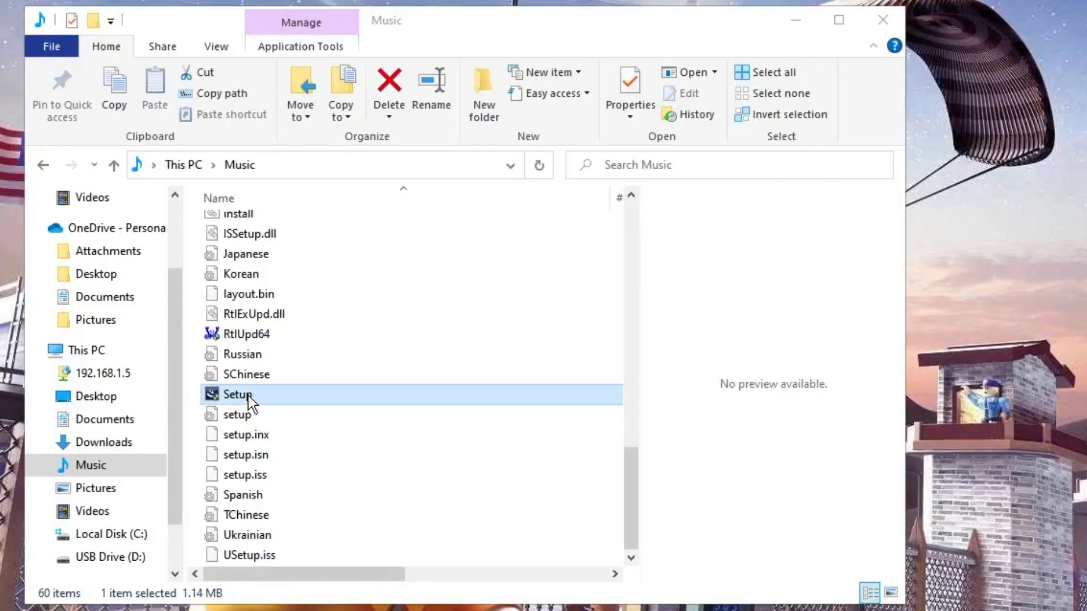
click(630, 85)
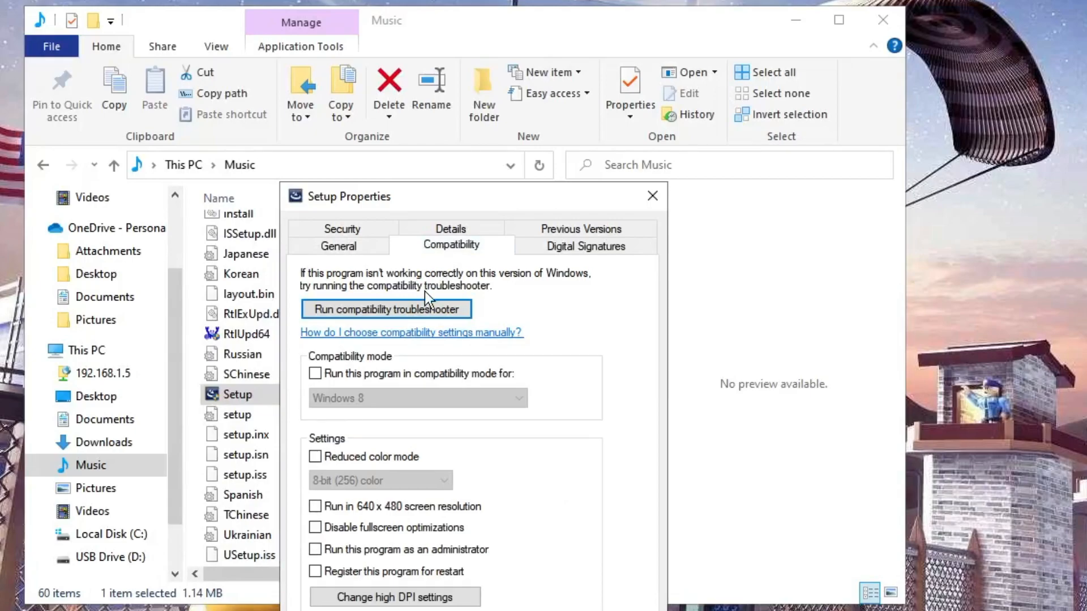
click(314, 550)
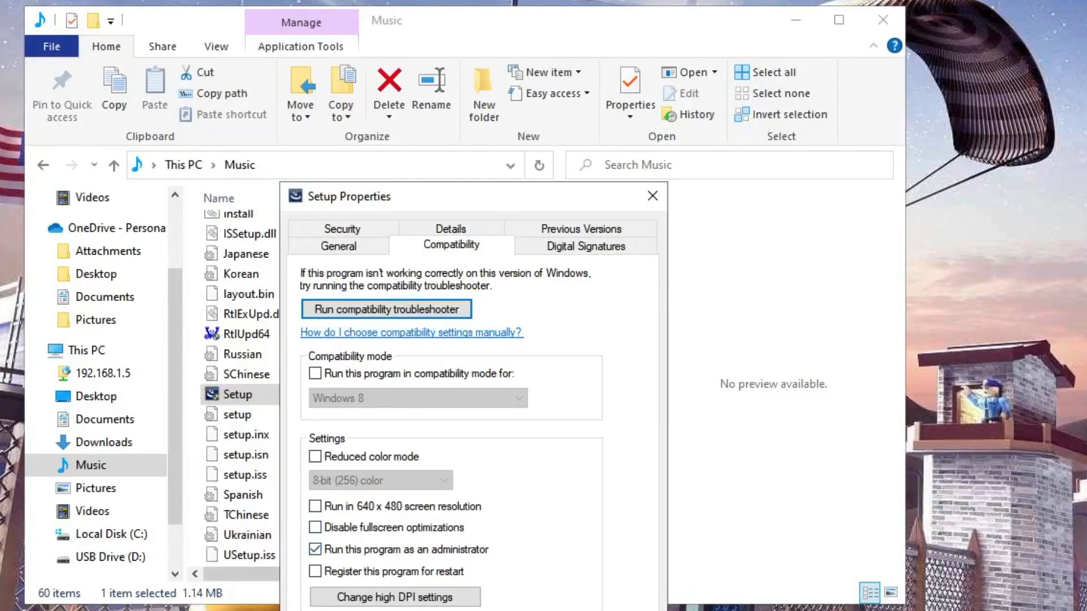
click(652, 196)
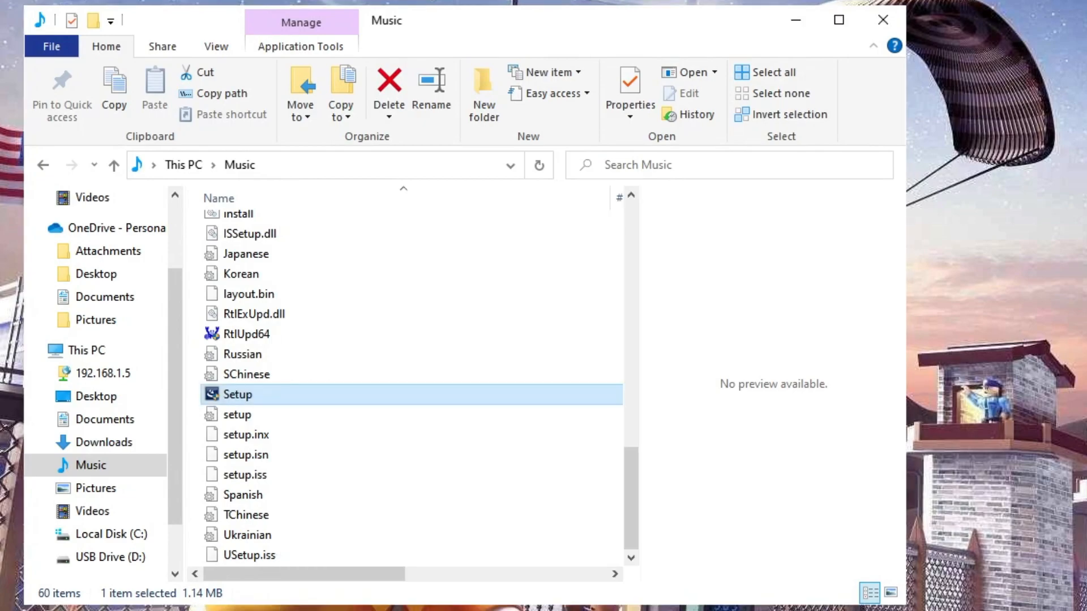
mouse_move(259, 405)
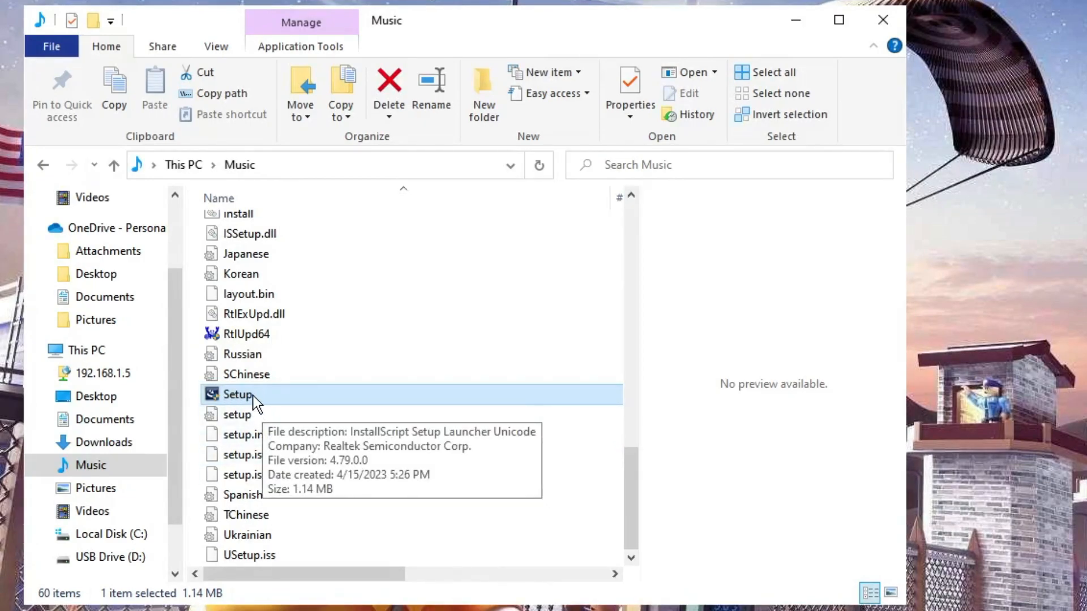
double_click(237, 394)
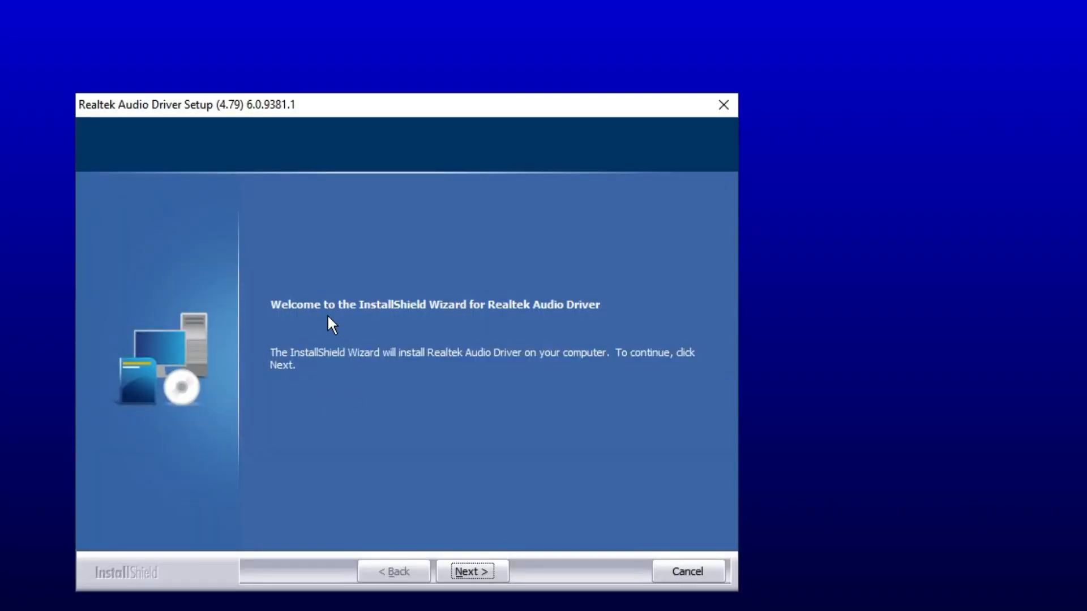
mouse_move(500, 325)
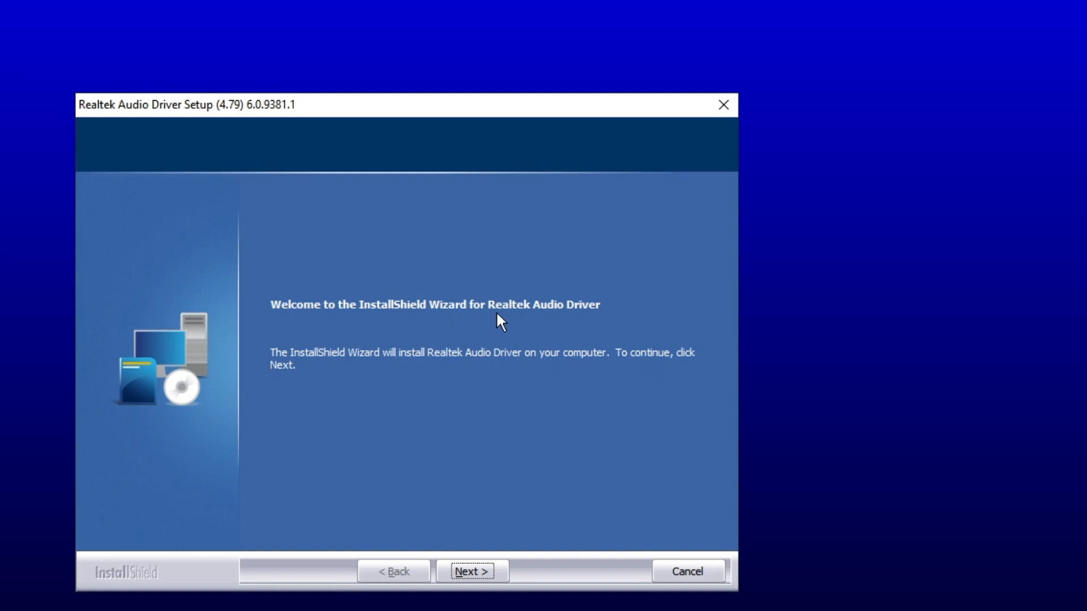
Advance past the welcome and Custom Installation Help pages to begin installation
click(469, 571)
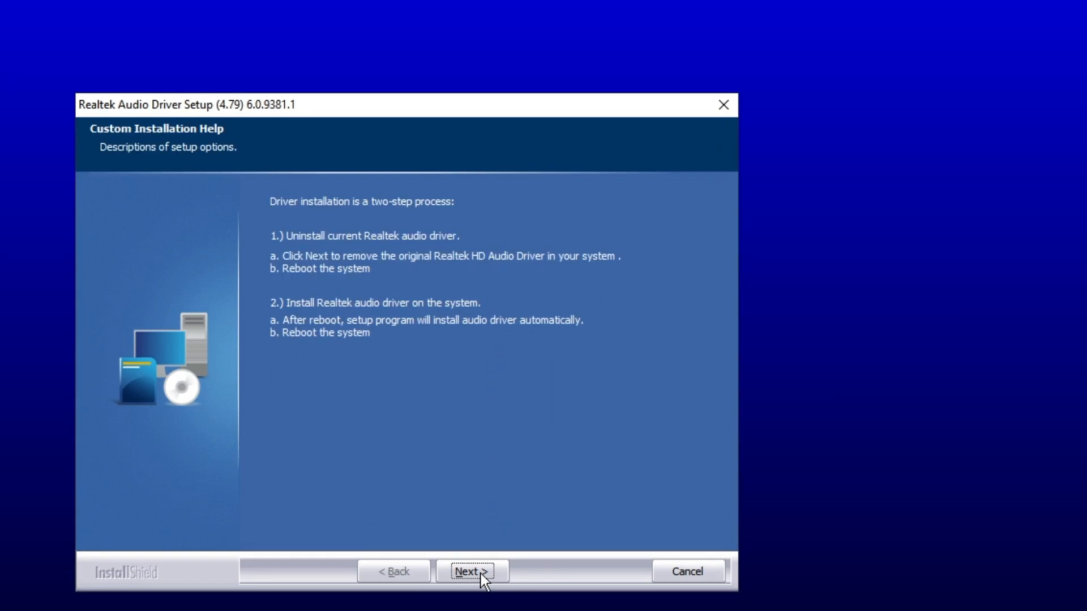
click(471, 571)
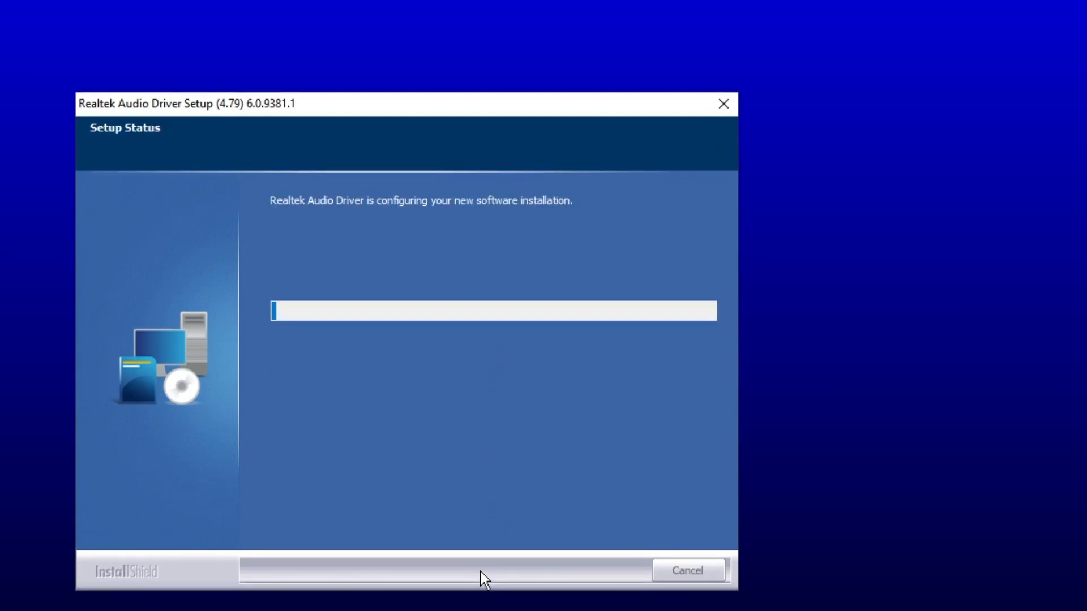